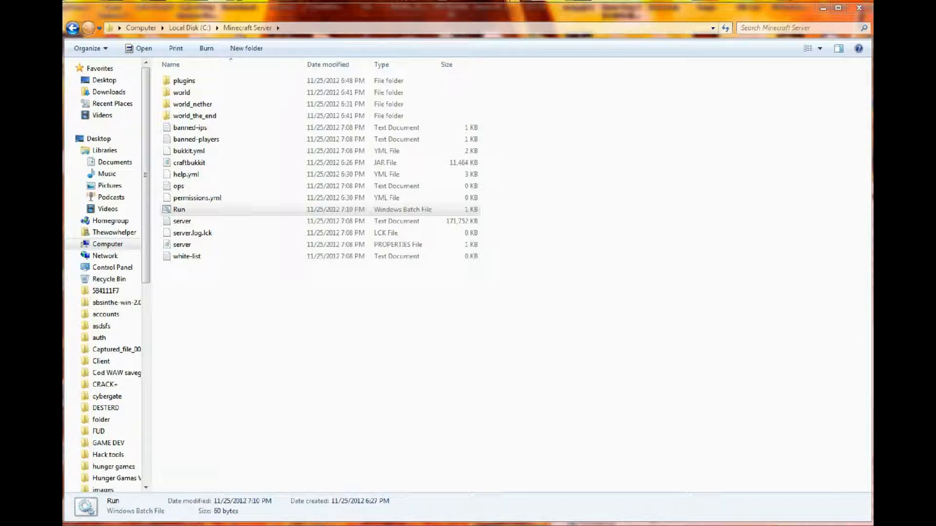
mouse_move(615, 14)
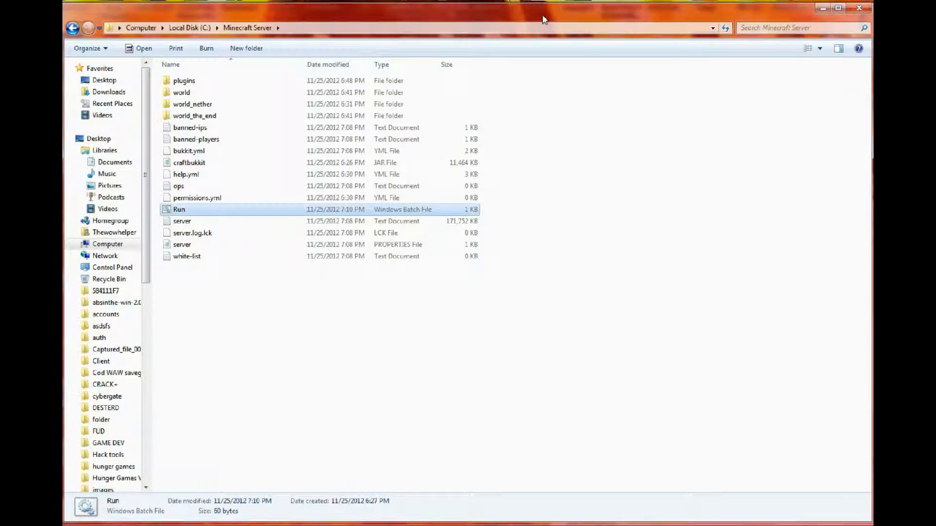
mouse_move(186, 248)
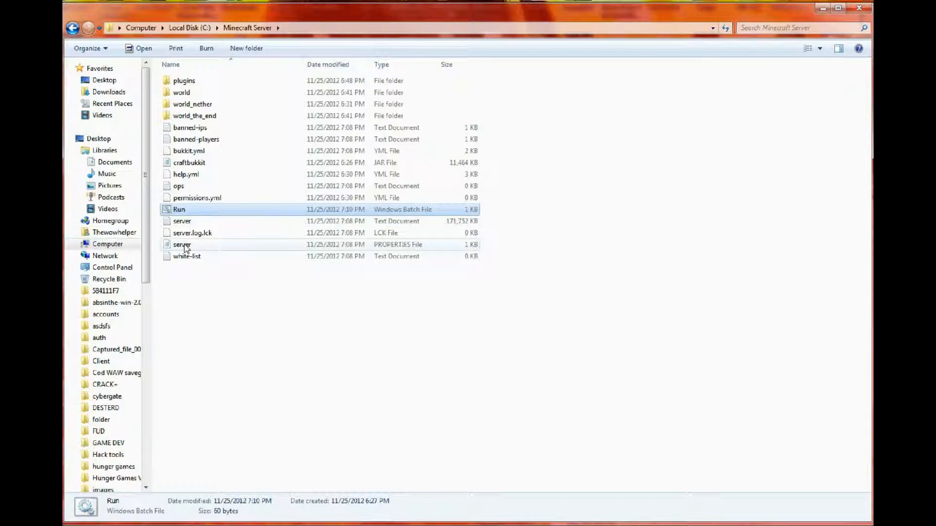
Open server.properties in Notepad, reopen it, and select the online-mode=true line
double_click(182, 245)
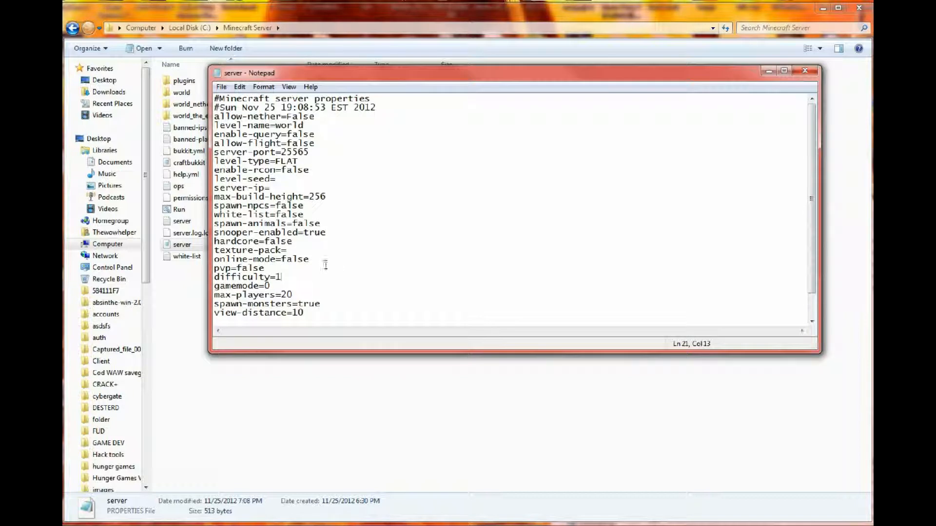
click(740, 105)
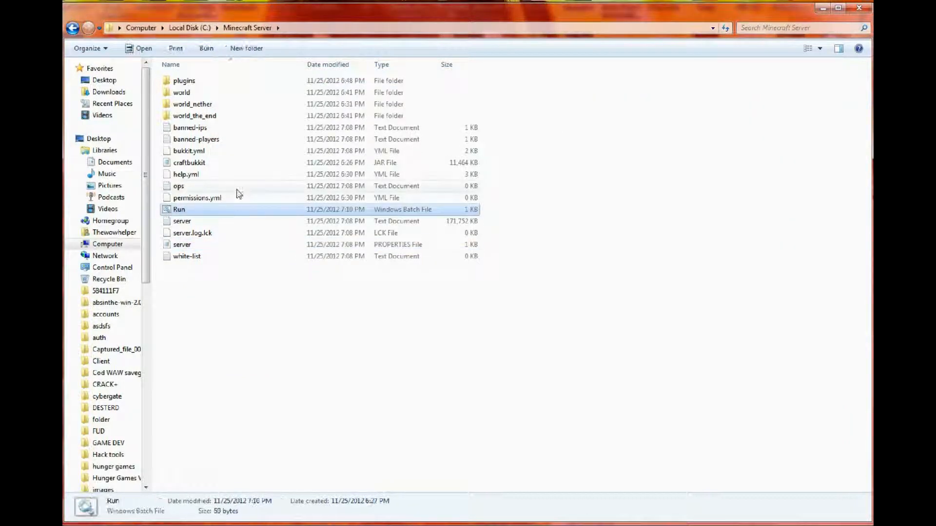
double_click(179, 209)
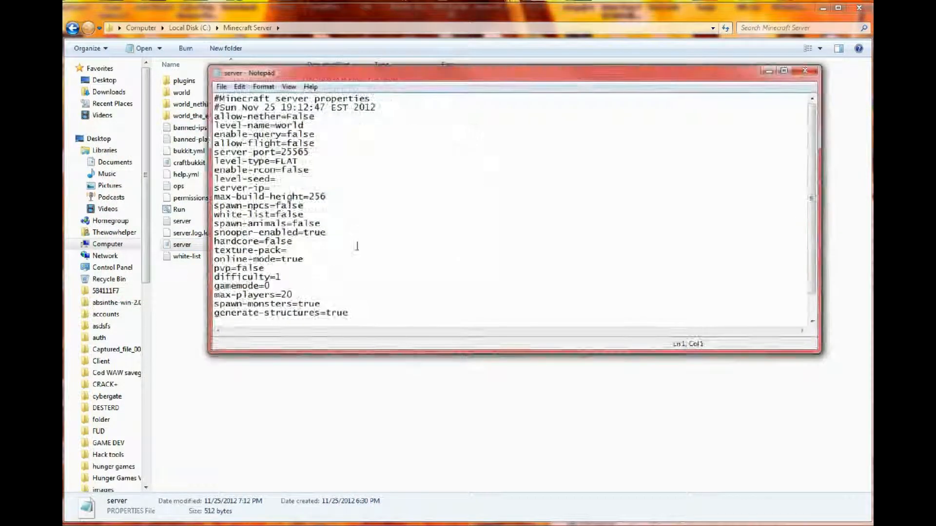
double_click(258, 258)
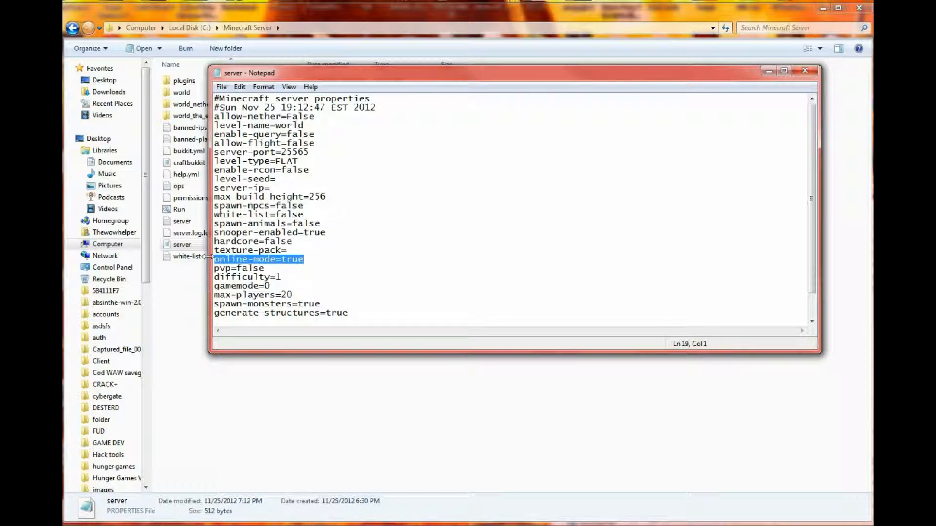
mouse_move(806, 71)
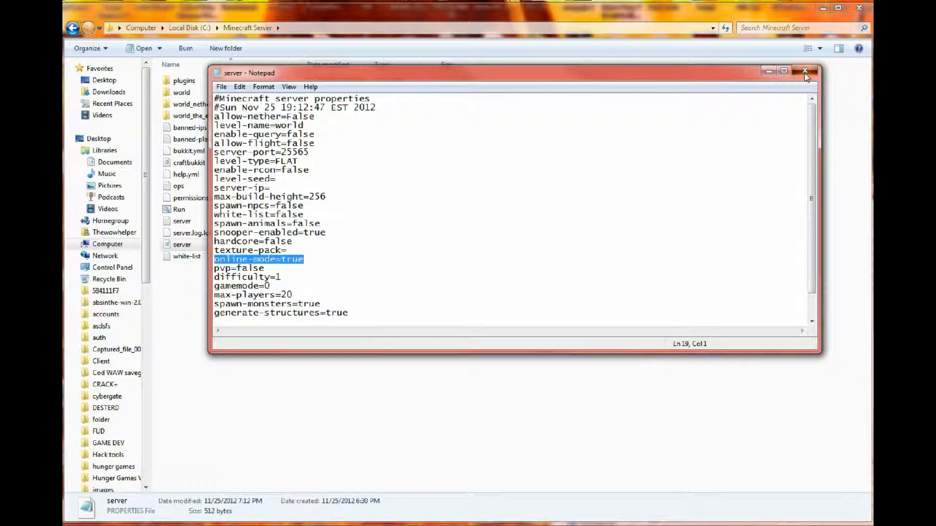
In Run.bat, change the -o value from True to false
click(805, 71)
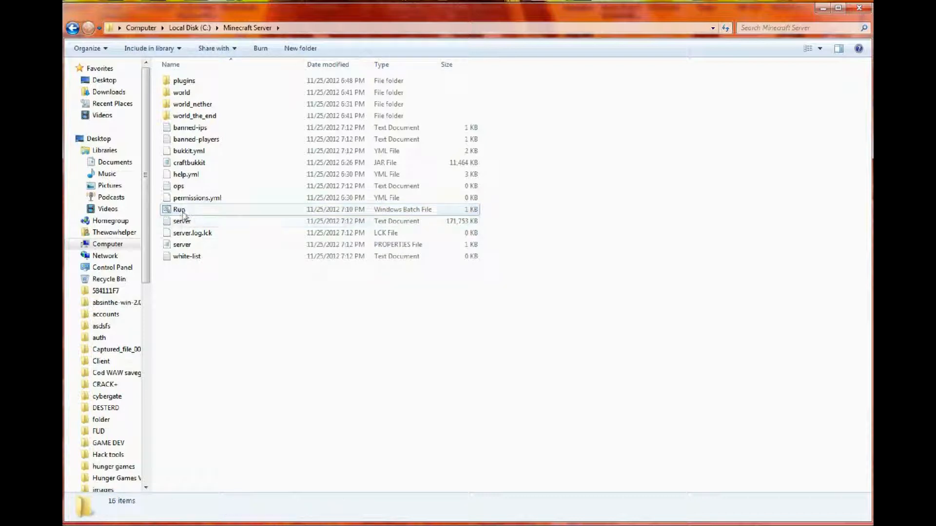
double_click(179, 209)
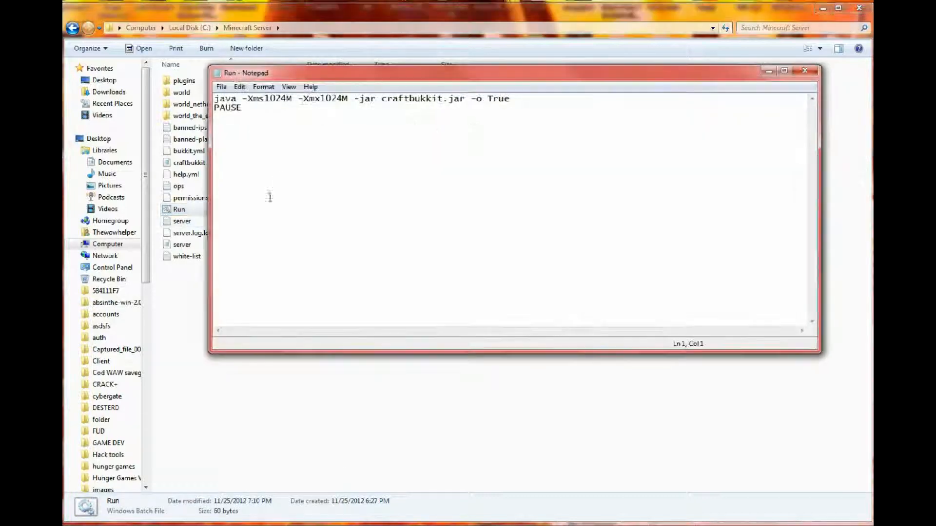
double_click(497, 98)
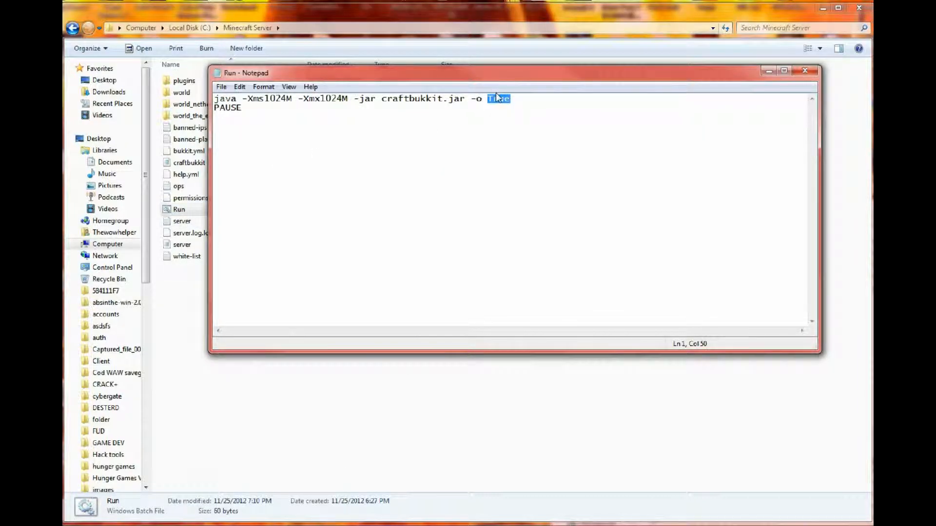
text(false)
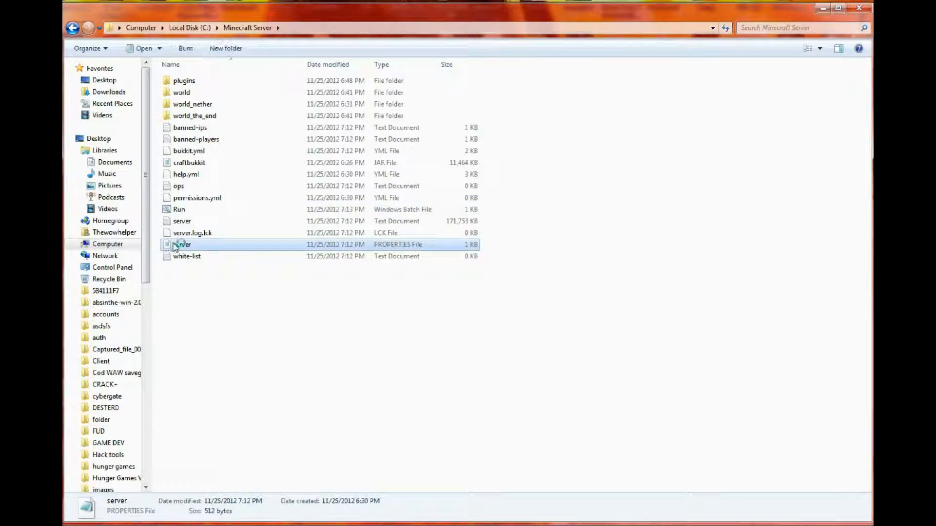
Set online-mode to false in server.properties and close the file
double_click(182, 245)
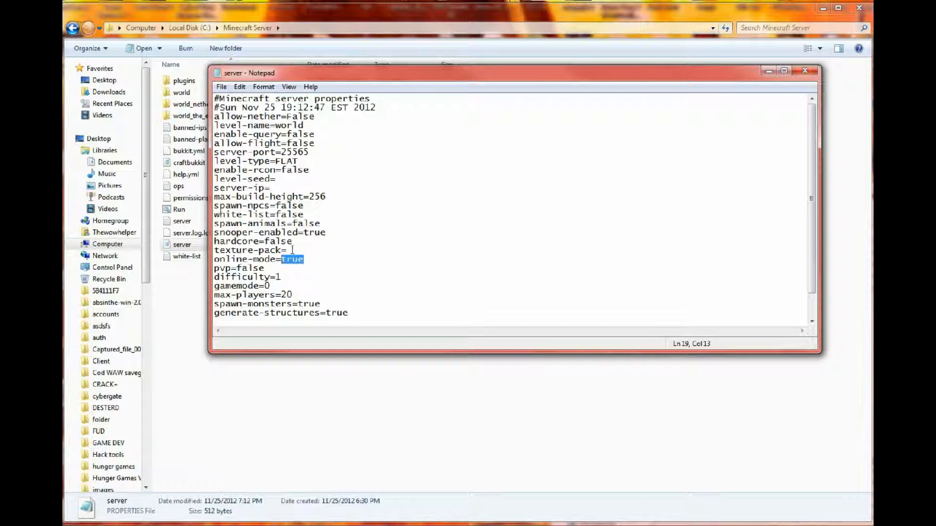
text(false)
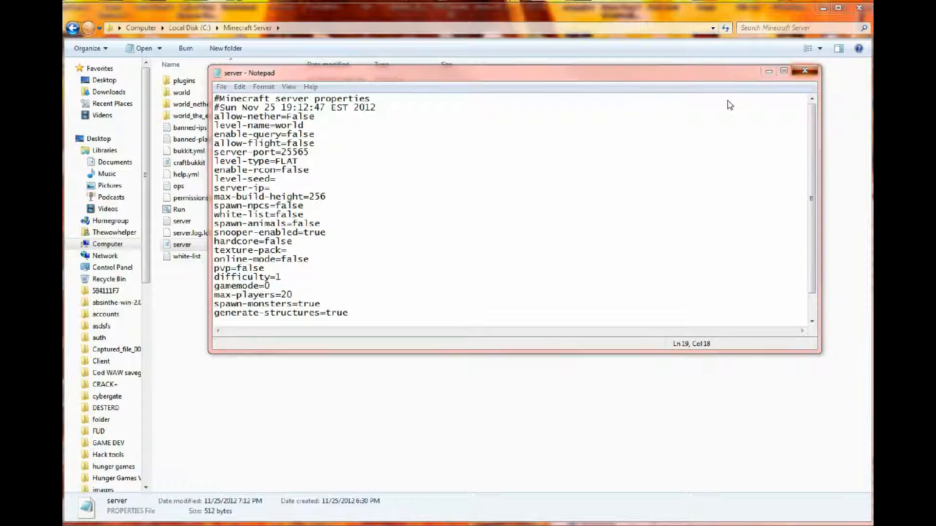
click(806, 72)
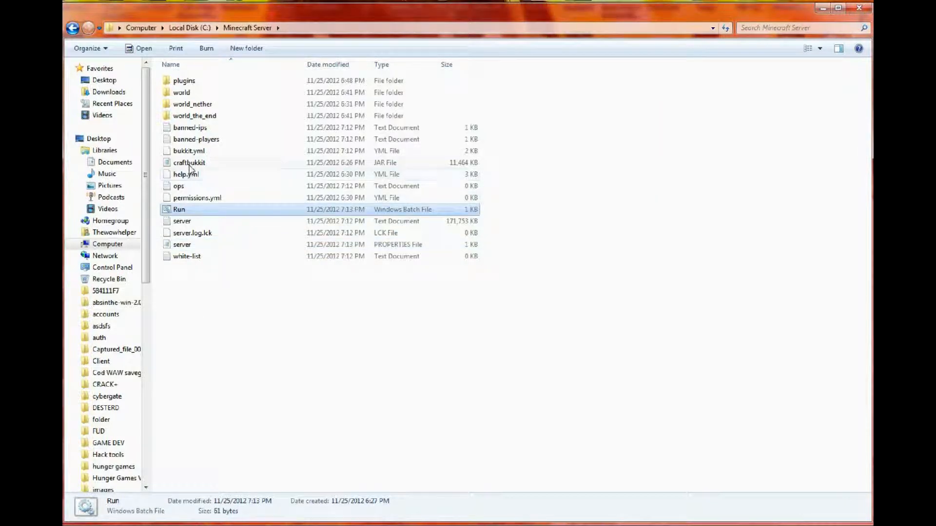
Launch the server from Run.bat, review the console output, and centre the console window
double_click(178, 209)
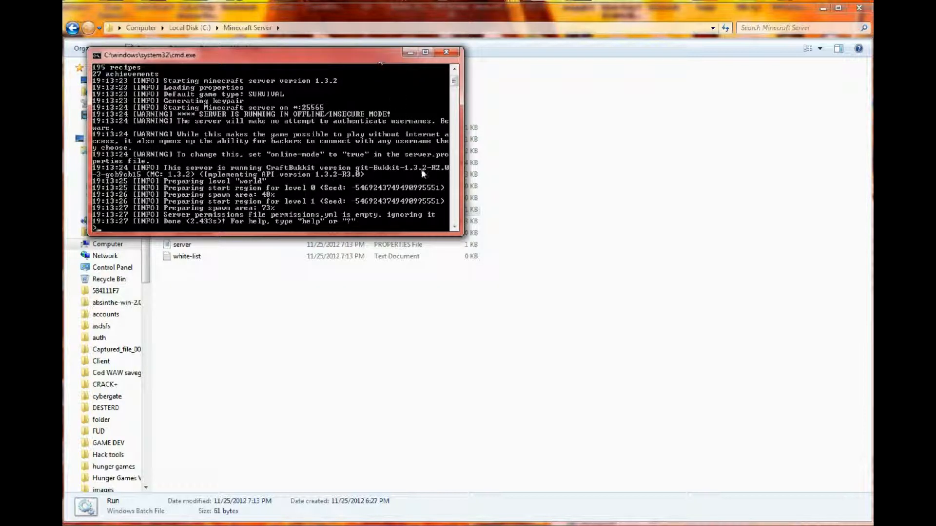
scroll(up, 3)
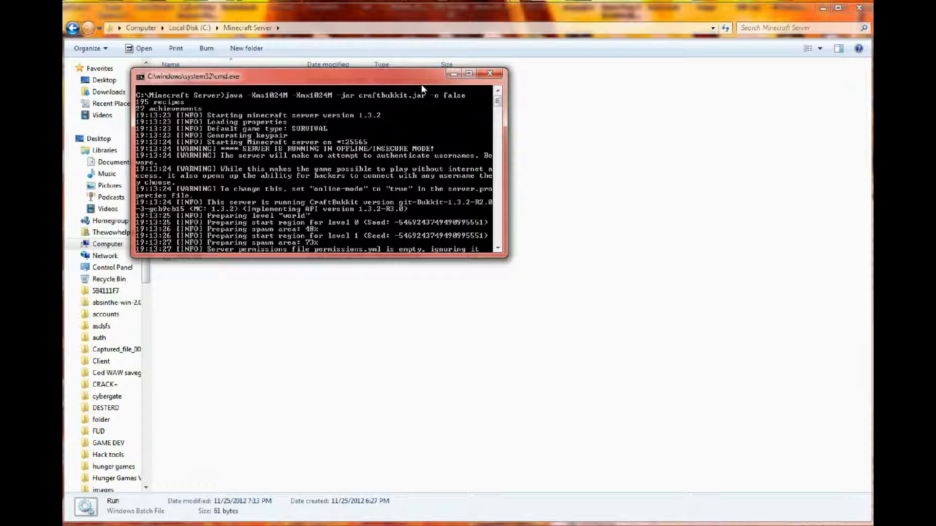
drag(322, 76, 364, 114)
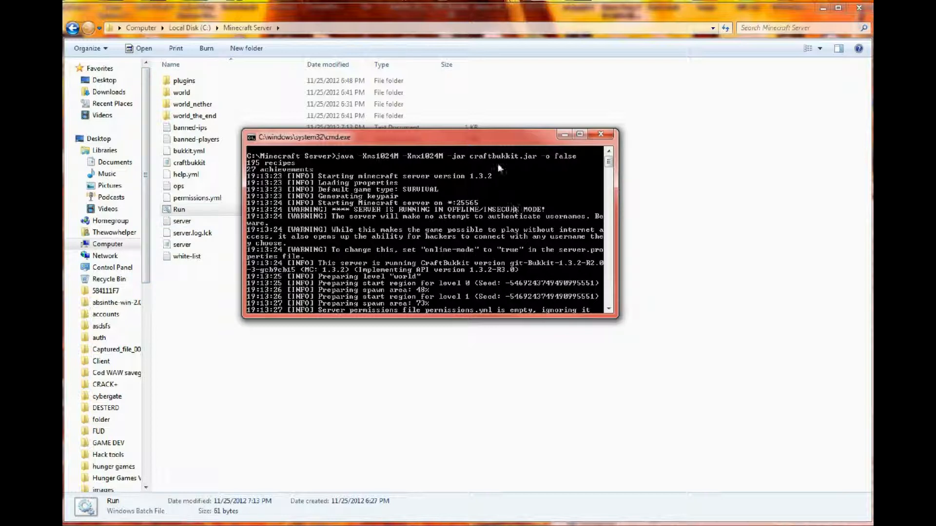
mouse_move(507, 216)
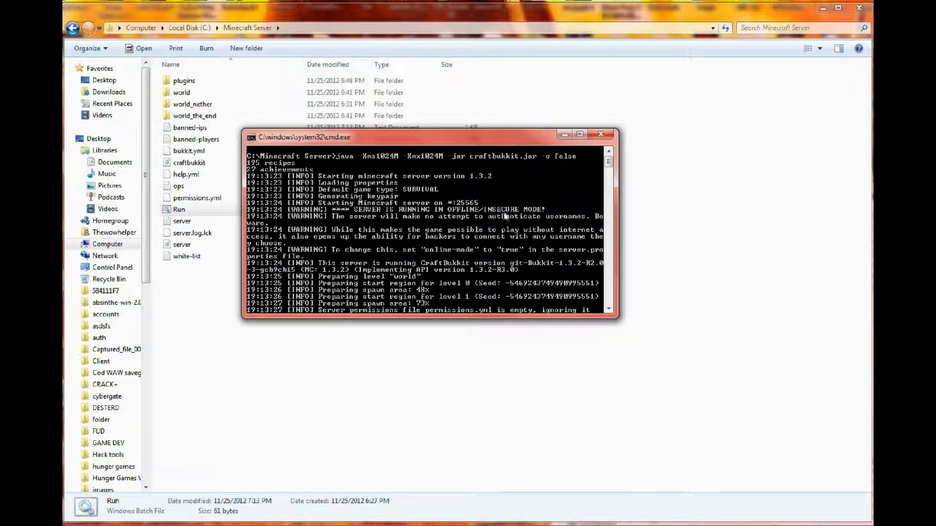
mouse_move(500, 178)
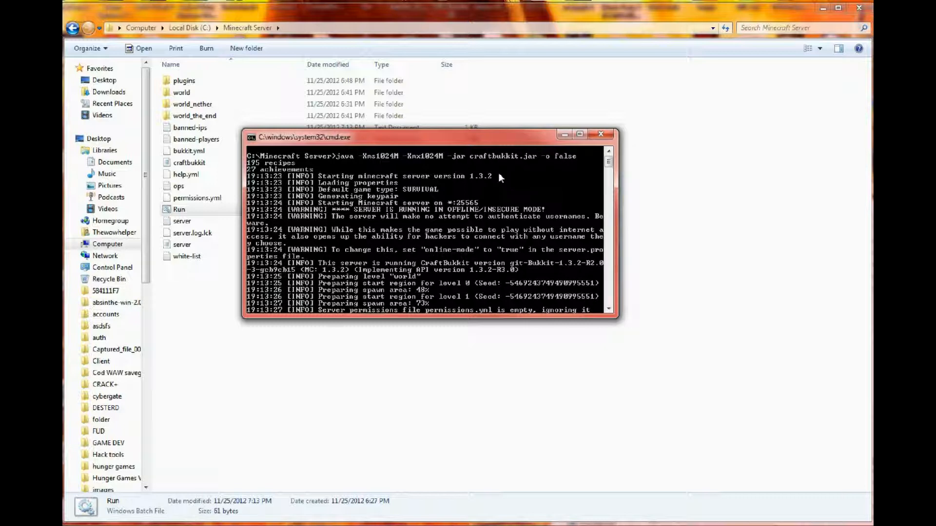
mouse_move(536, 165)
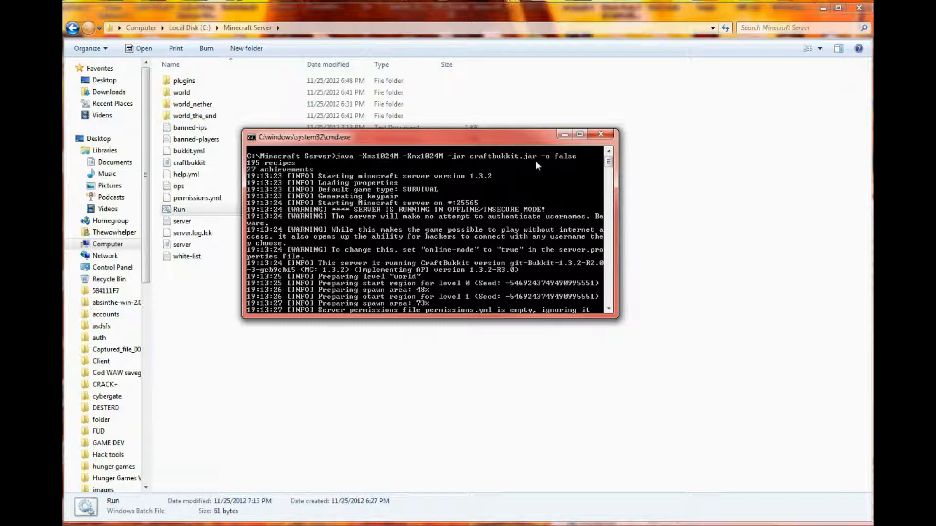
mouse_move(550, 166)
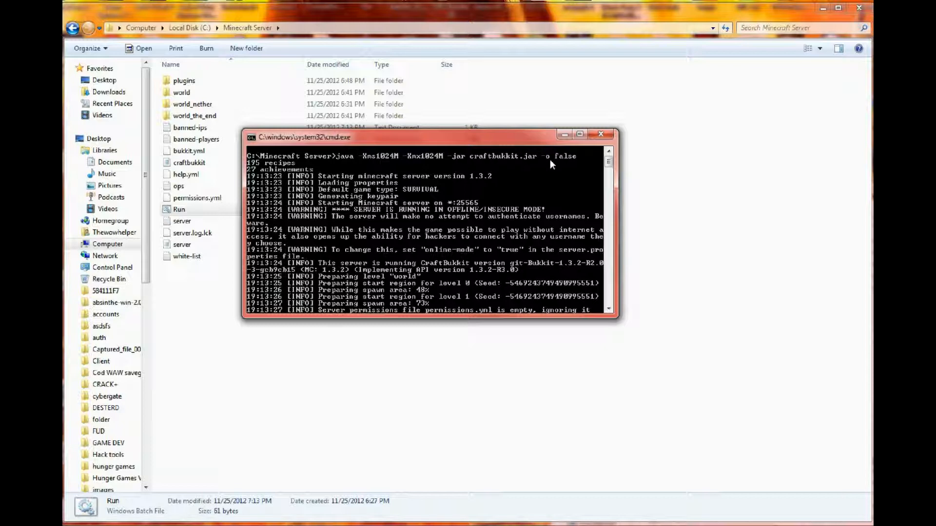